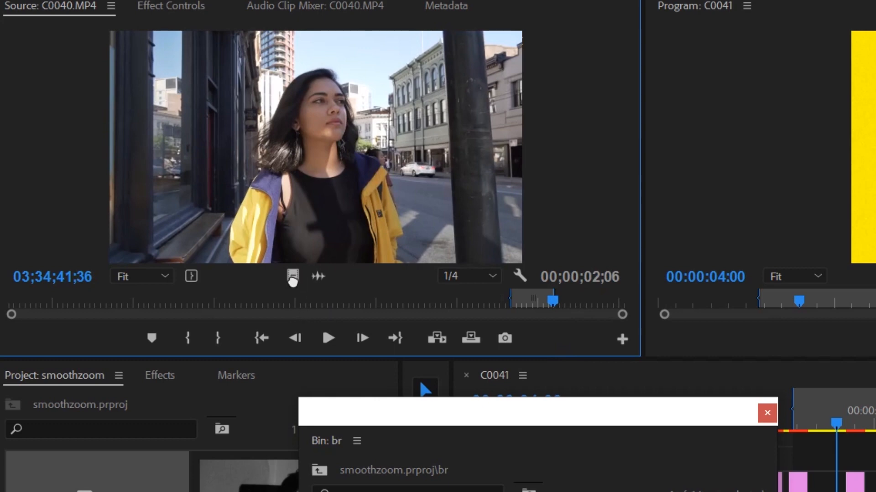
- Place adjustment layers on V3 and V4 over the C0034/C0040 cut and give V3 Replicate and Mirror effects
{"action": "left_click", "coordinate": [766, 412]}
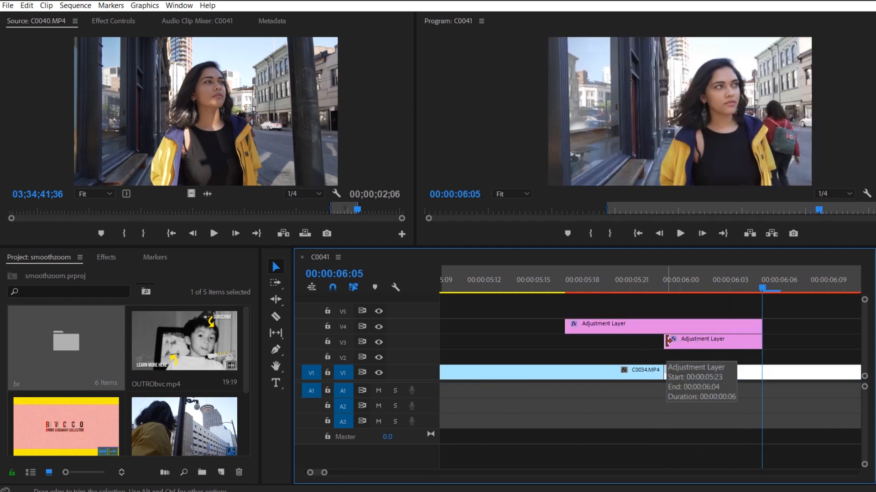
{"action": "left_click", "coordinate": [664, 280]}
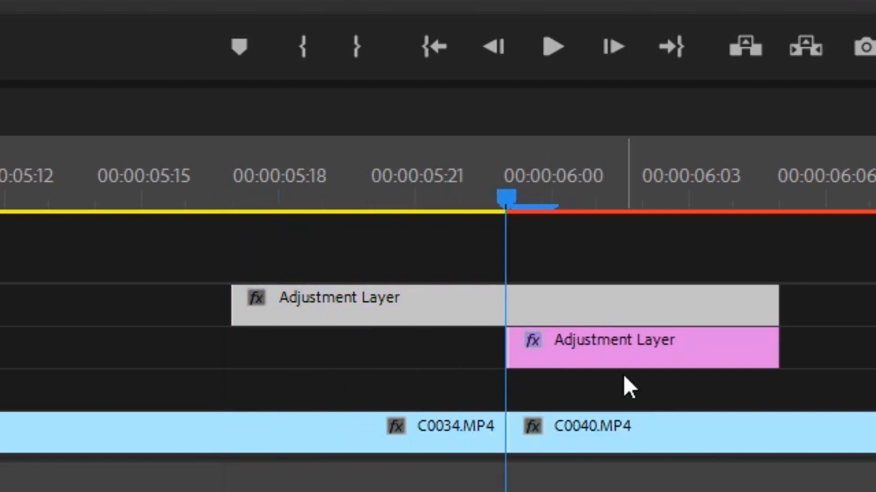
{"action": "left_click", "coordinate": [363, 305]}
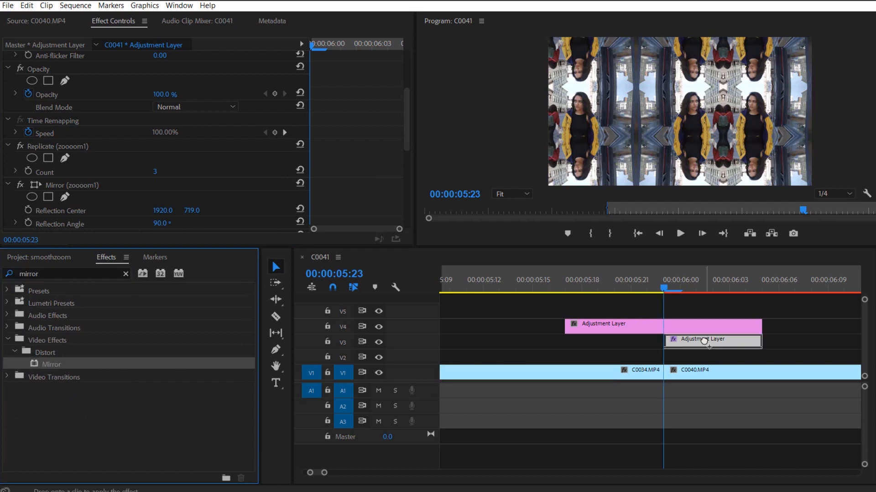
- Bypass the four Mirror effects (90, 0, −90, 180 degrees) leaving the plain replicated grid
{"action": "scroll", "scroll_direction": "down", "scroll_amount": 3}
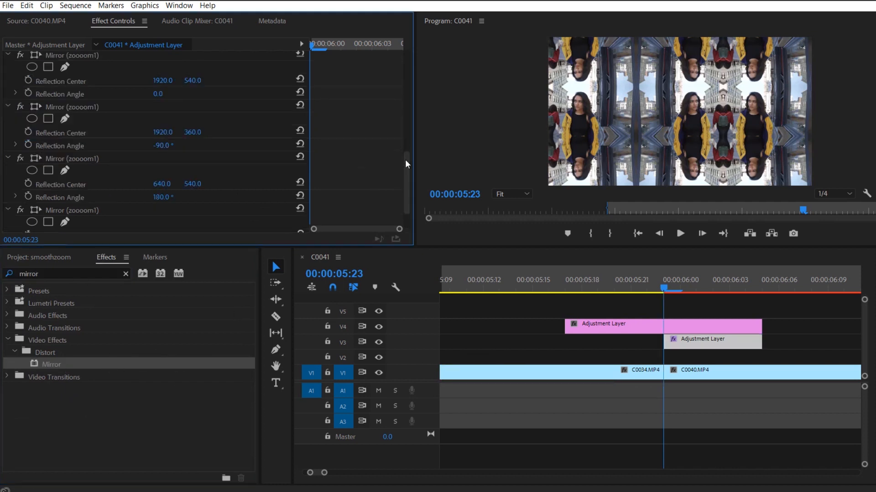
{"action": "scroll", "scroll_direction": "up", "scroll_amount": 3}
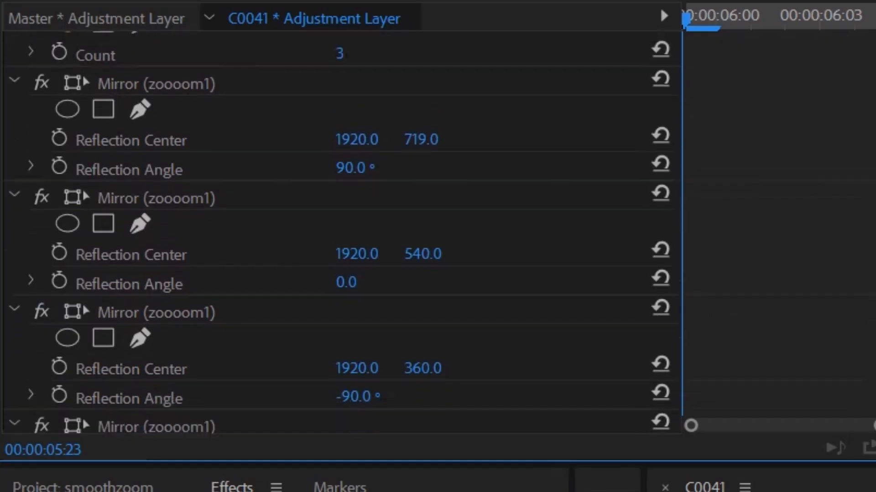
{"action": "scroll", "scroll_direction": "down", "scroll_amount": 3}
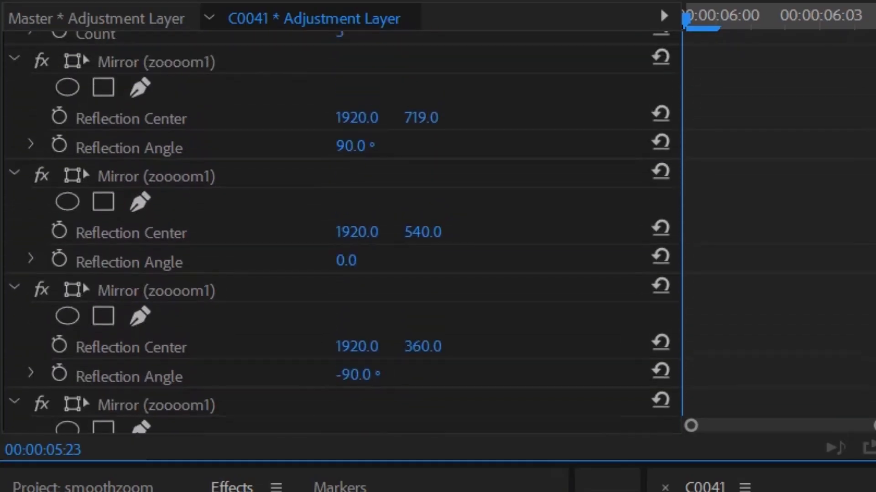
{"action": "scroll", "scroll_direction": "up", "scroll_amount": 3}
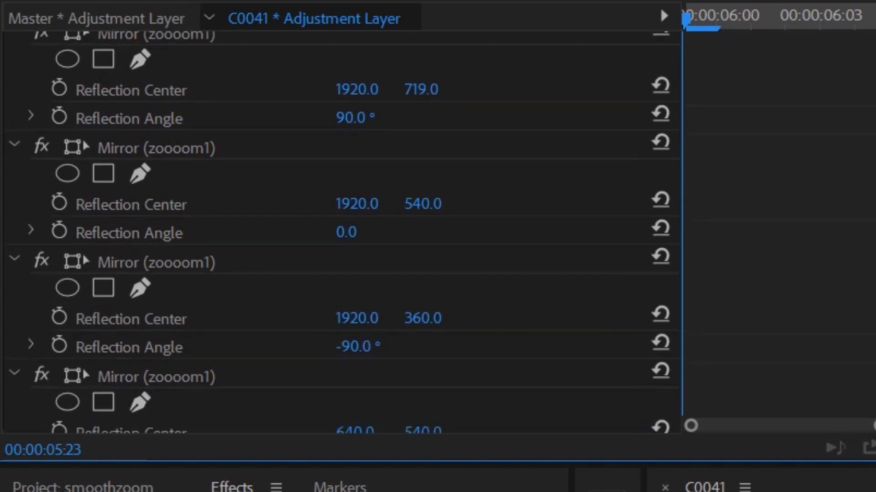
{"action": "scroll", "scroll_direction": "down", "scroll_amount": 3}
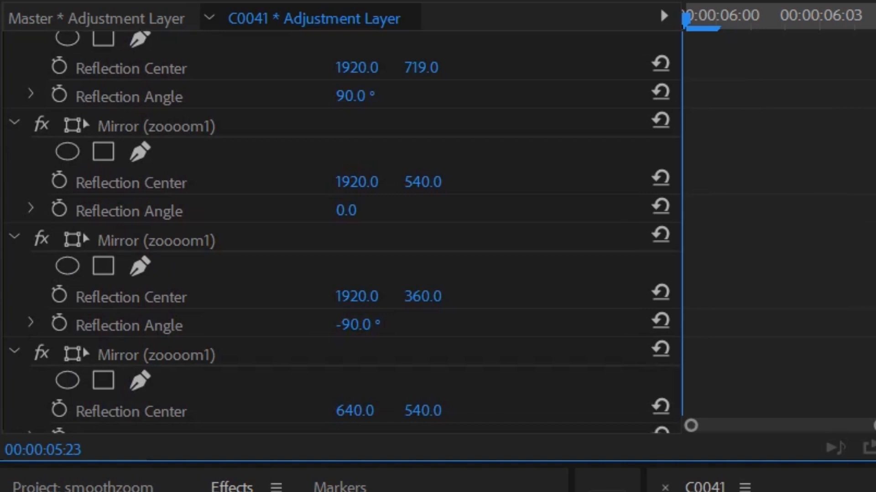
{"action": "mouse_move", "coordinate": [250, 220]}
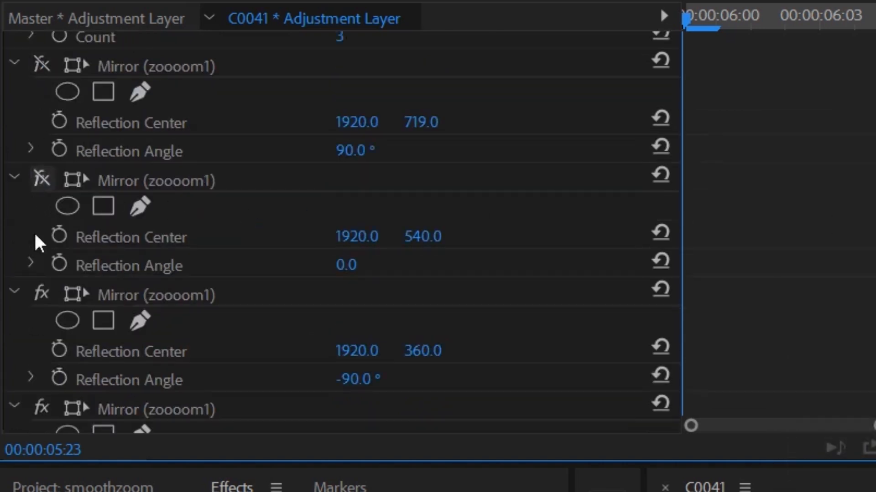
{"action": "scroll", "scroll_direction": "down", "scroll_amount": 3}
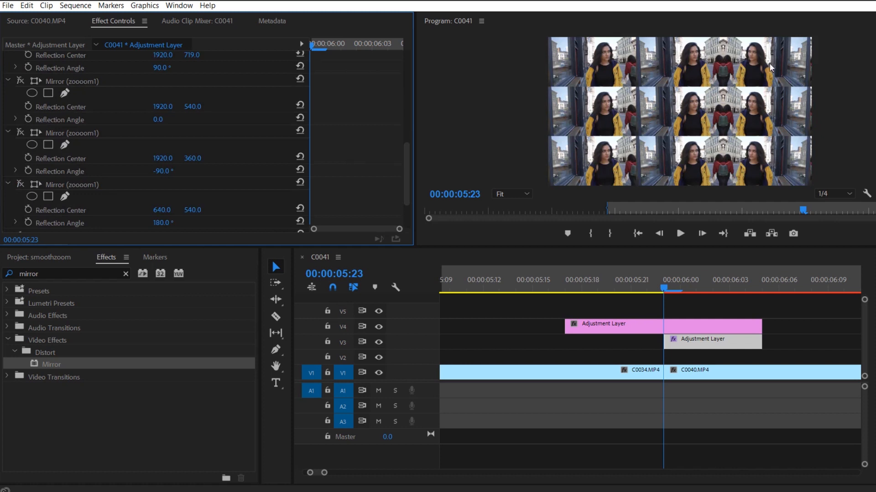
{"action": "mouse_move", "coordinate": [409, 174]}
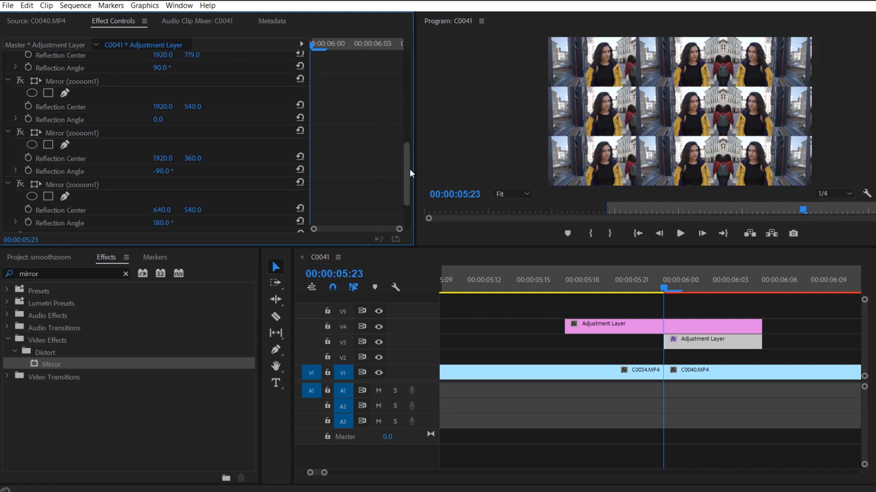
{"action": "scroll", "scroll_direction": "up", "scroll_amount": 3}
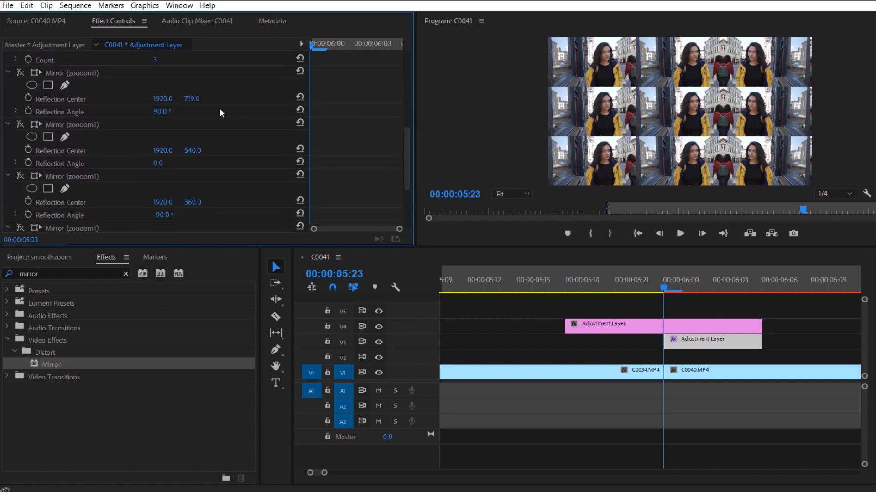
{"action": "mouse_move", "coordinate": [166, 122]}
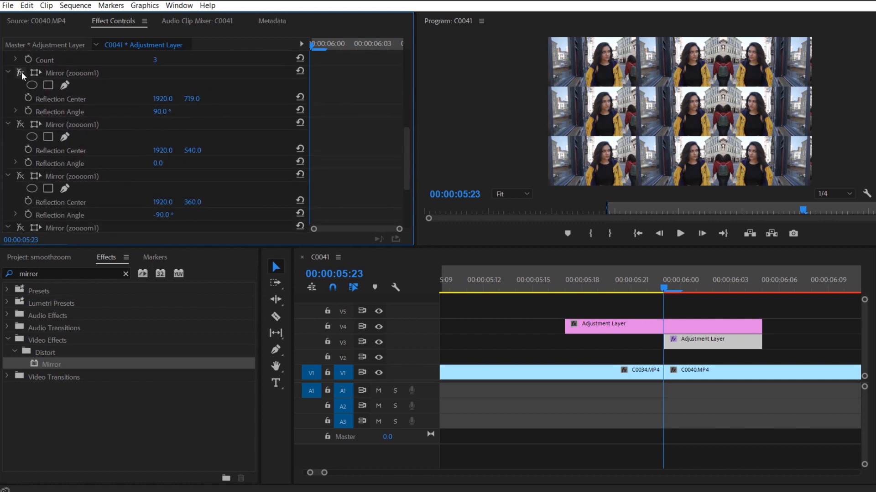
- Re-enable each Mirror effect in Effect Controls, restoring the full kaleidoscope tiling
{"action": "left_click", "coordinate": [21, 72]}
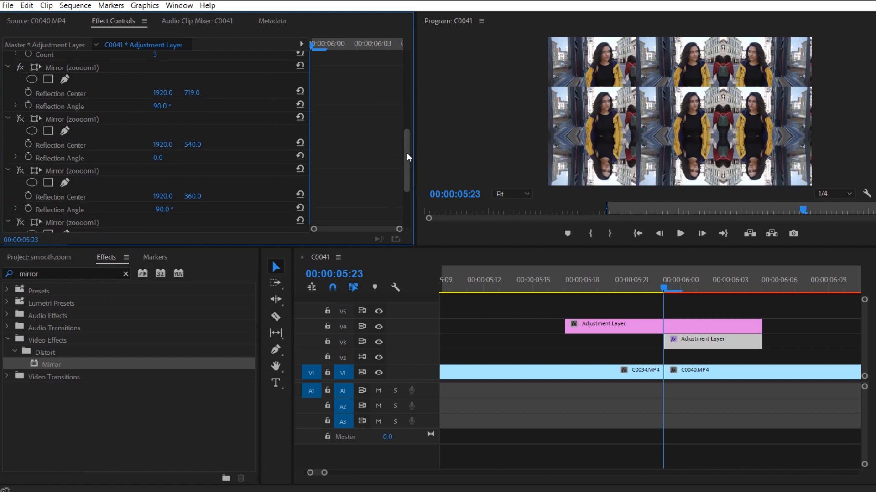
{"action": "scroll", "scroll_direction": "down", "scroll_amount": 3}
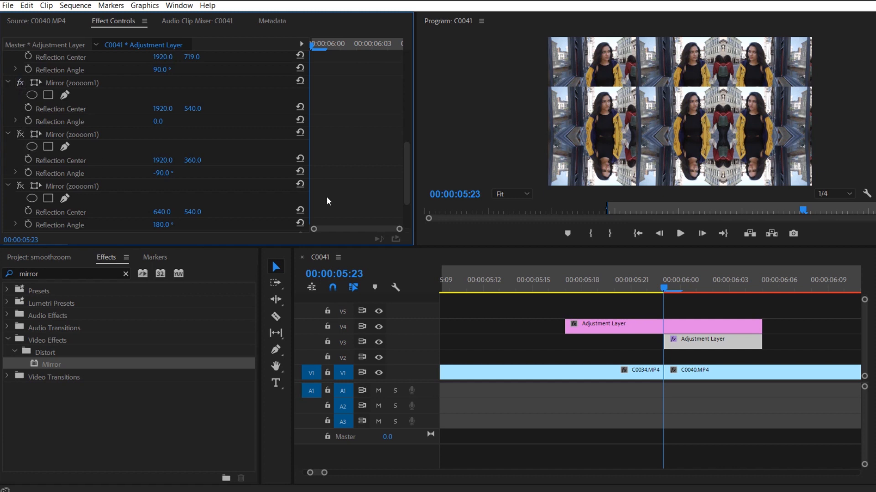
{"action": "scroll", "scroll_direction": "down", "scroll_amount": 3}
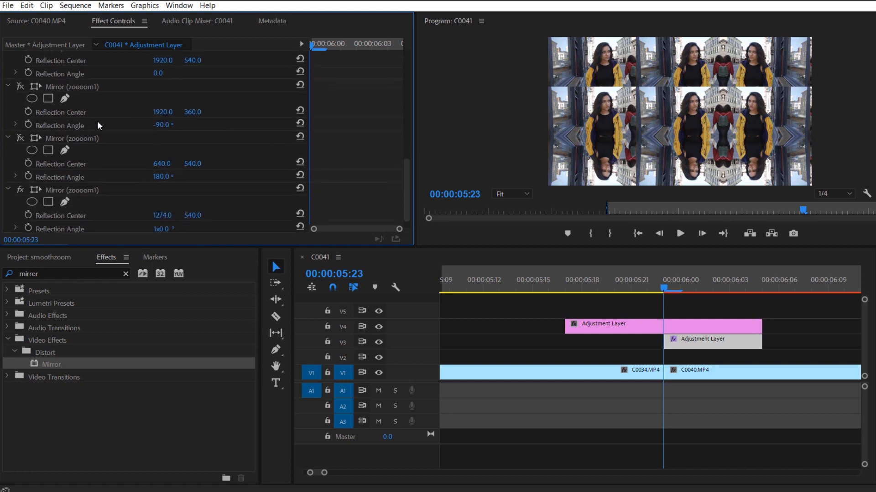
{"action": "mouse_move", "coordinate": [42, 125]}
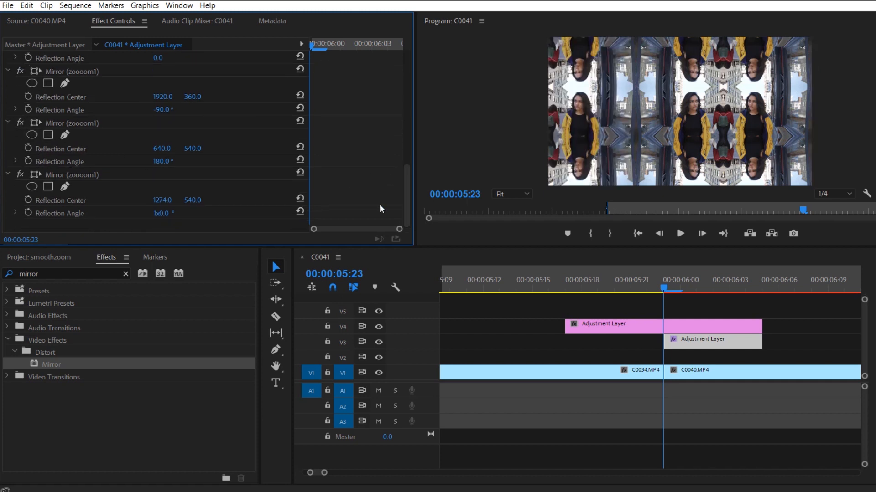
{"action": "left_click", "coordinate": [21, 175]}
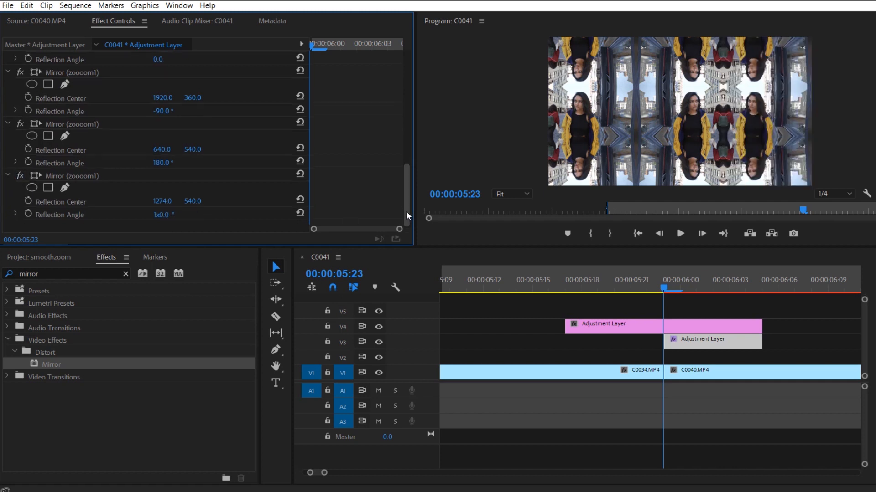
{"action": "scroll", "scroll_direction": "up", "scroll_amount": 3}
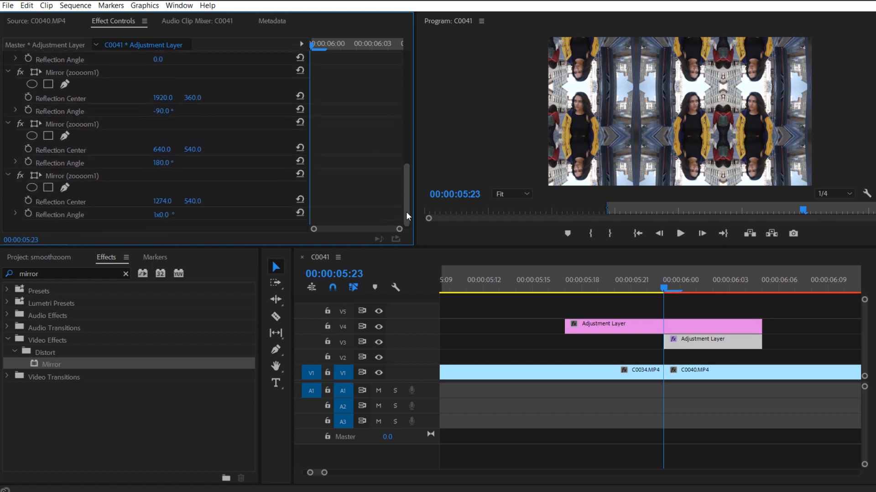
{"action": "scroll", "scroll_direction": "up", "scroll_amount": 3}
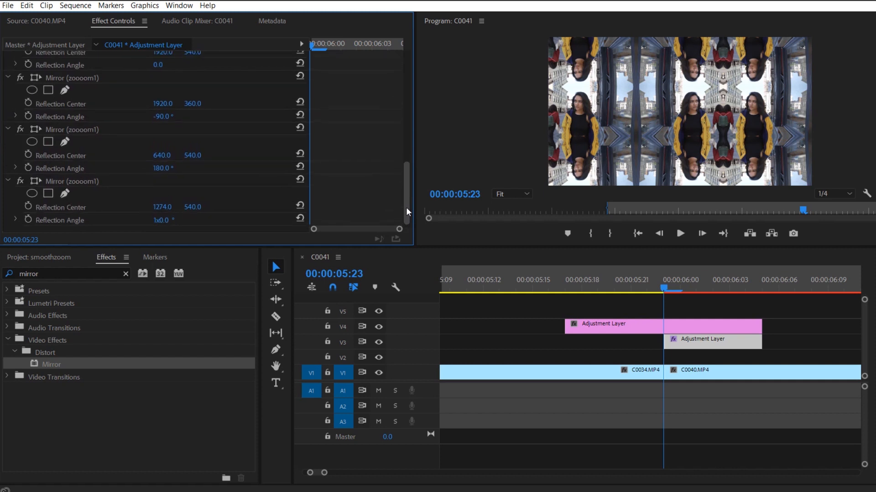
{"action": "scroll", "scroll_direction": "up", "scroll_amount": 3}
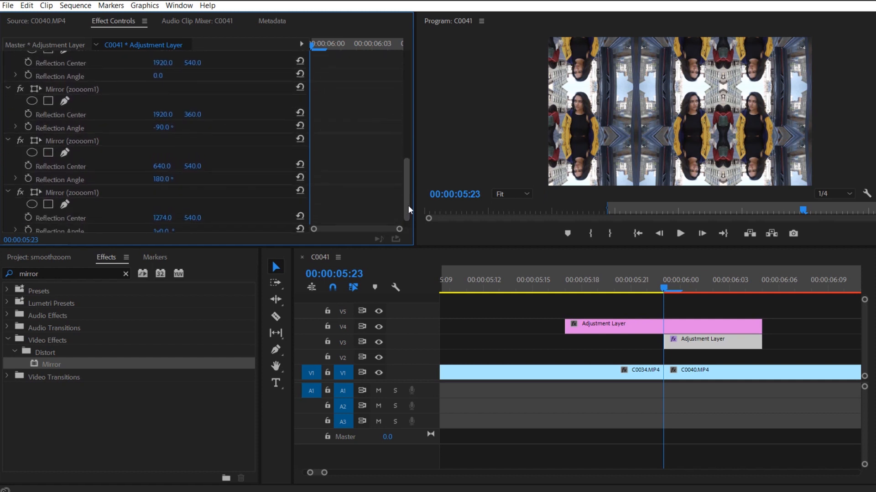
{"action": "mouse_move", "coordinate": [843, 89]}
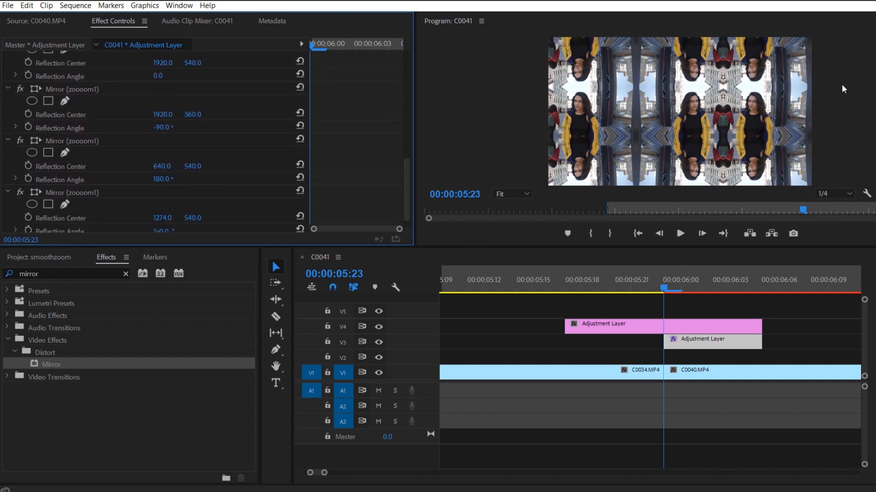
{"action": "mouse_move", "coordinate": [718, 221]}
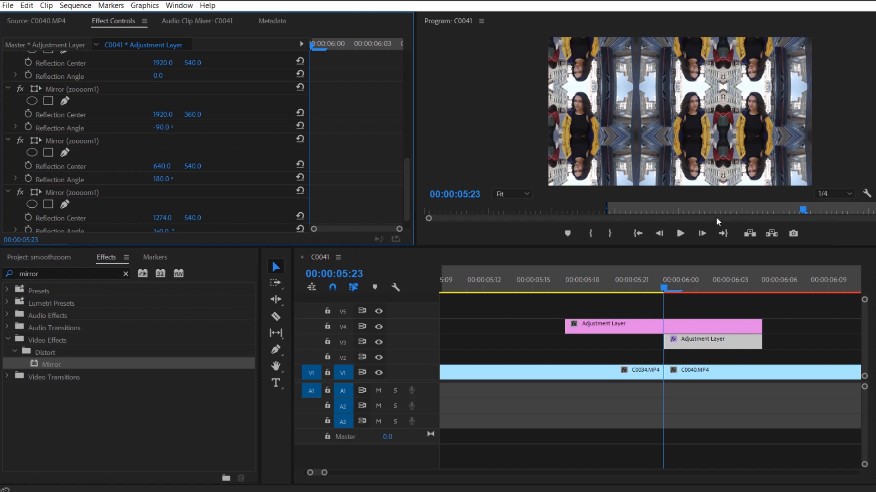
{"action": "mouse_move", "coordinate": [685, 143]}
{"action": "type", "text": "transform"}
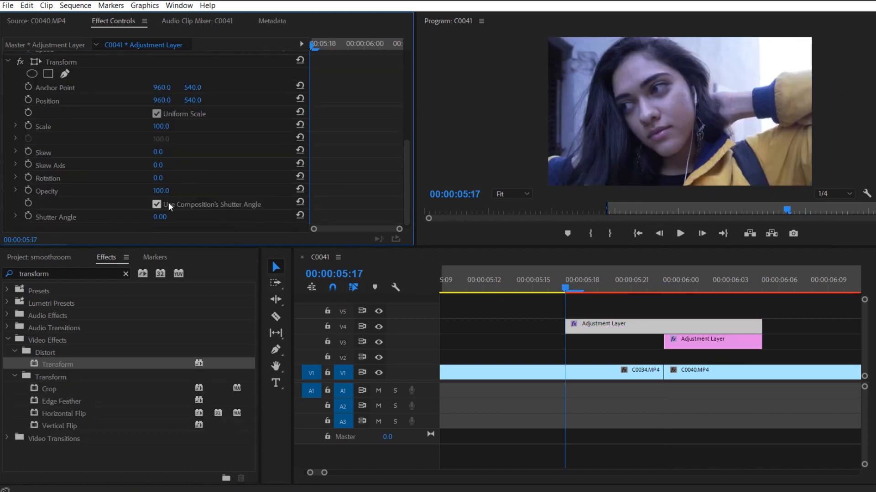
- Inspect the adjustment layer and clips at the C0034/C0040 cut in Effect Controls
{"action": "left_click", "coordinate": [157, 204]}
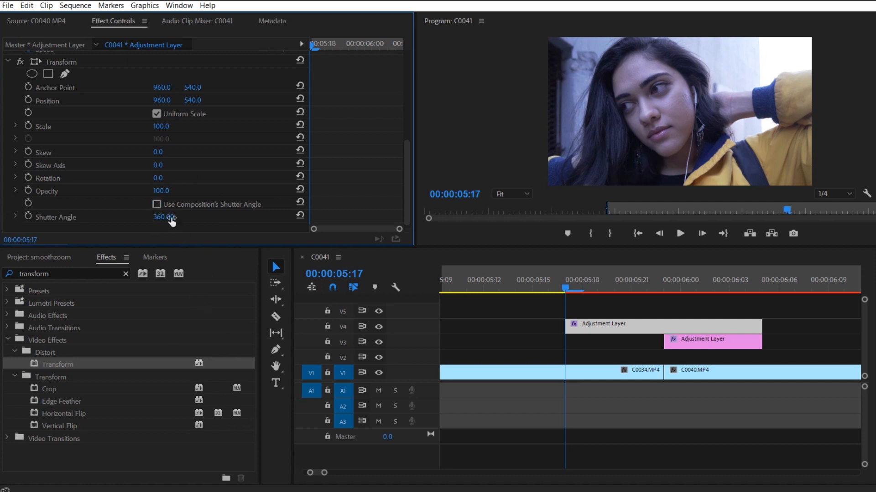
{"action": "scroll", "scroll_direction": "up", "scroll_amount": 3}
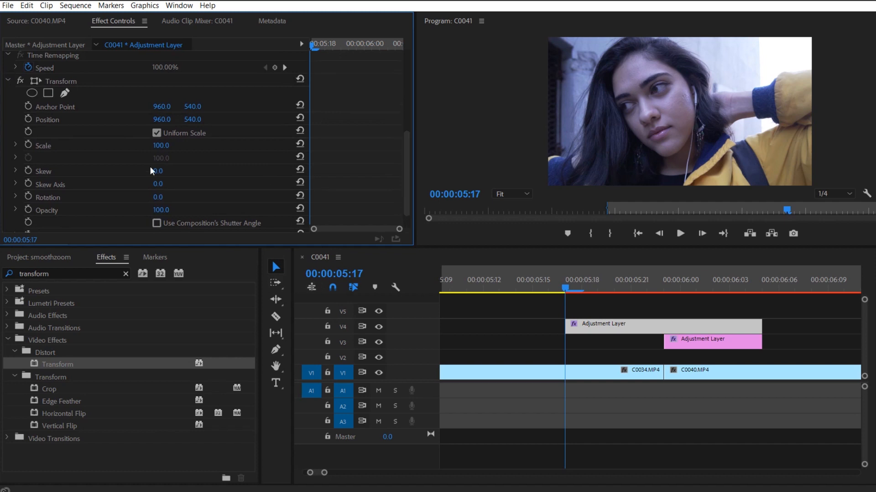
{"action": "left_click", "coordinate": [43, 145]}
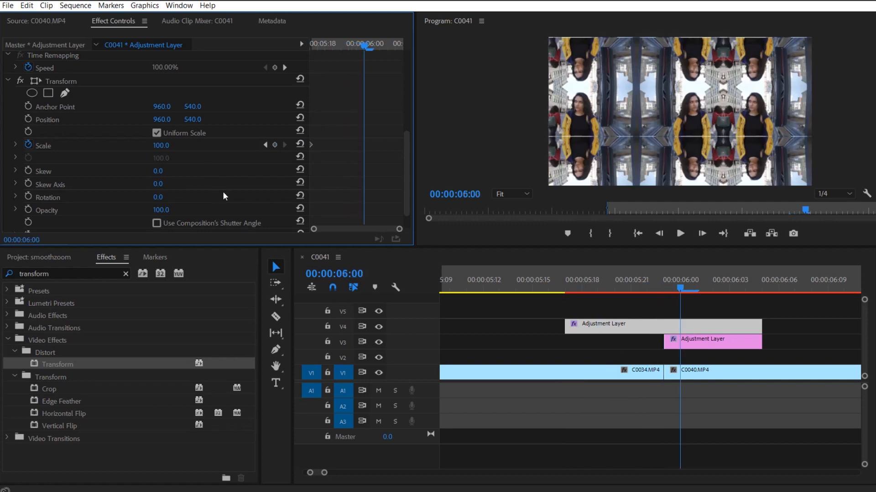
{"action": "left_click", "coordinate": [692, 369]}
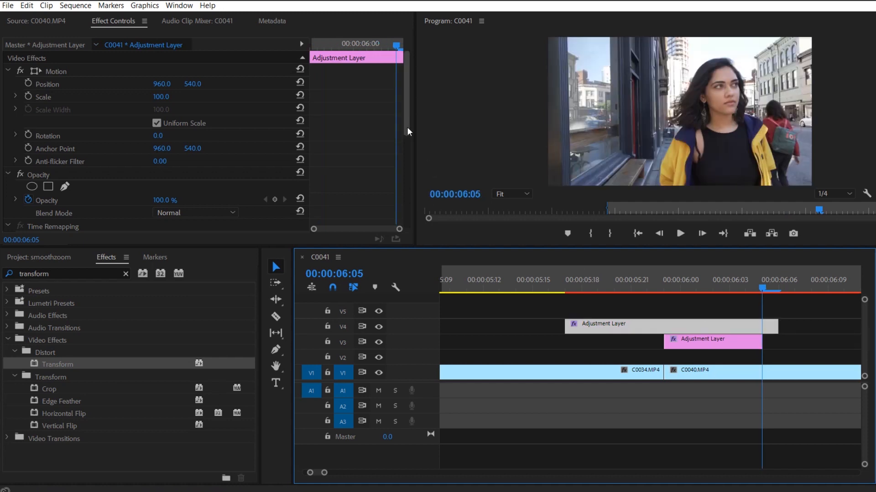
{"action": "scroll", "scroll_direction": "down", "scroll_amount": 3}
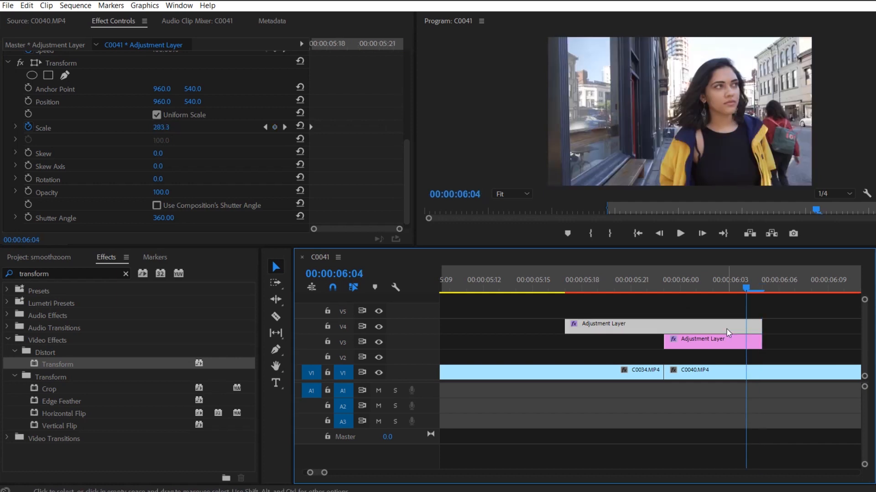
{"action": "left_click", "coordinate": [582, 280]}
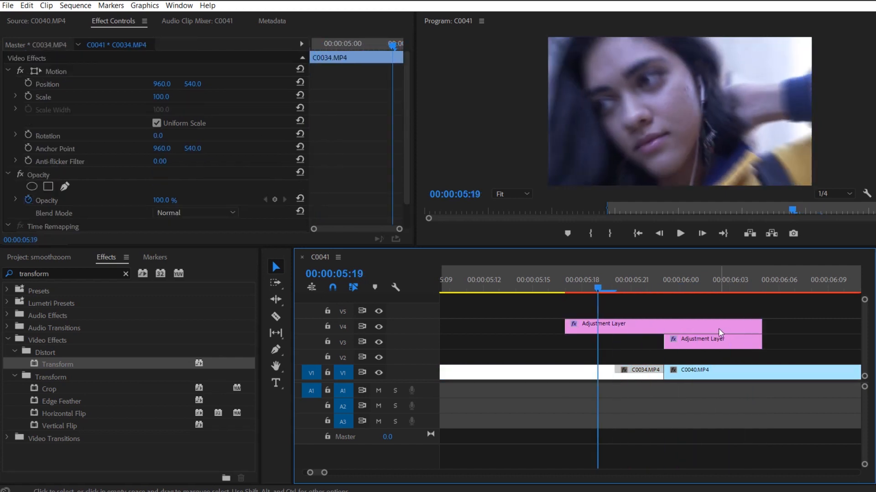
- Scrub across the cut to preview the blurred zoom and select the upper adjustment layer
{"action": "left_click", "coordinate": [523, 295]}
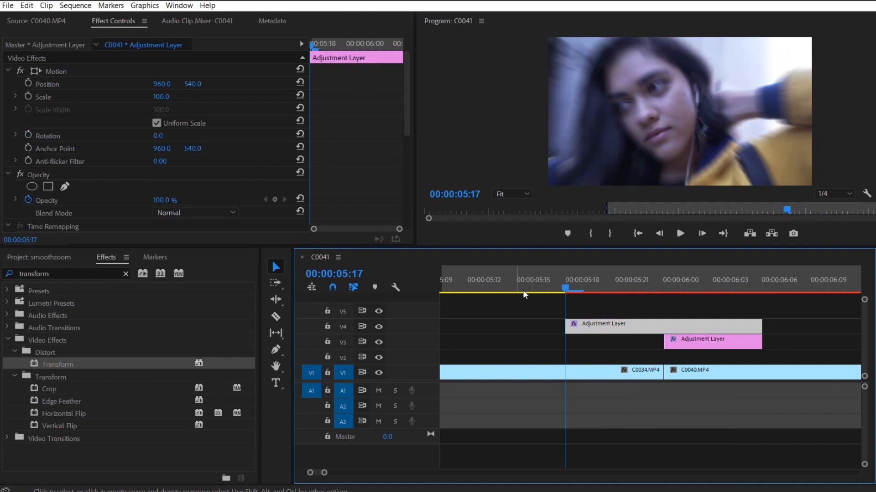
{"action": "left_click", "coordinate": [641, 369]}
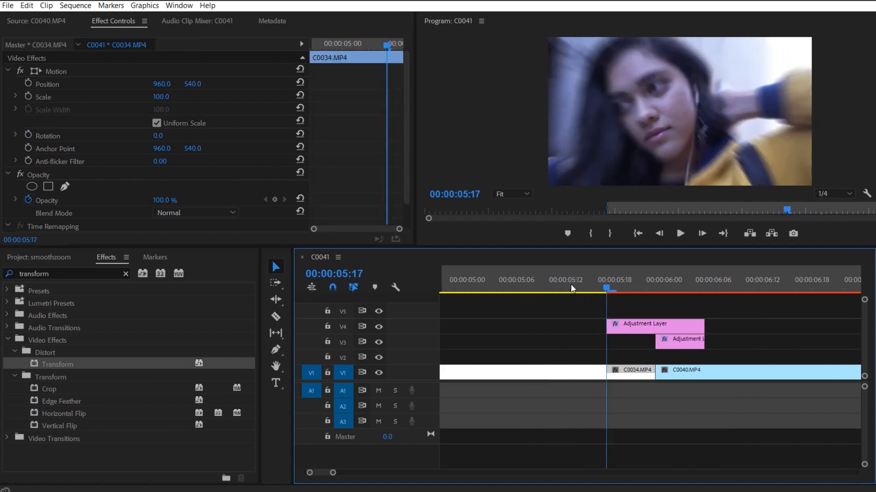
{"action": "left_click", "coordinate": [705, 280]}
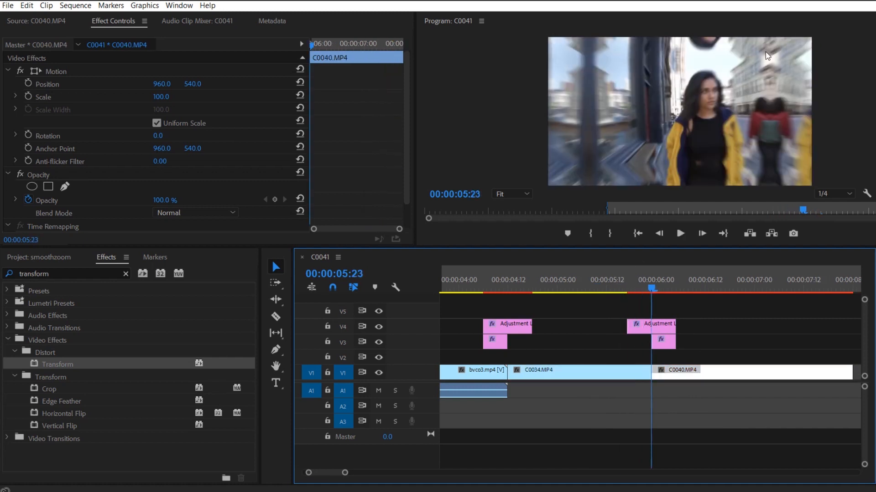
{"action": "mouse_move", "coordinate": [611, 78]}
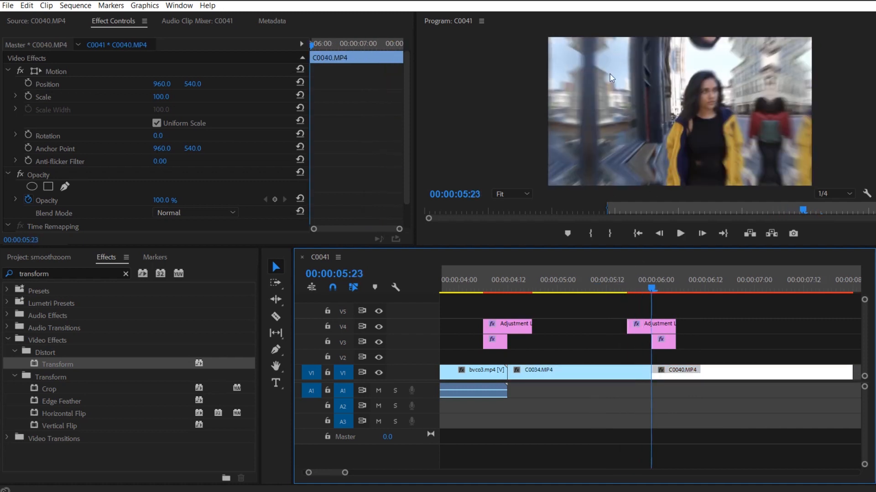
{"action": "mouse_move", "coordinate": [641, 121]}
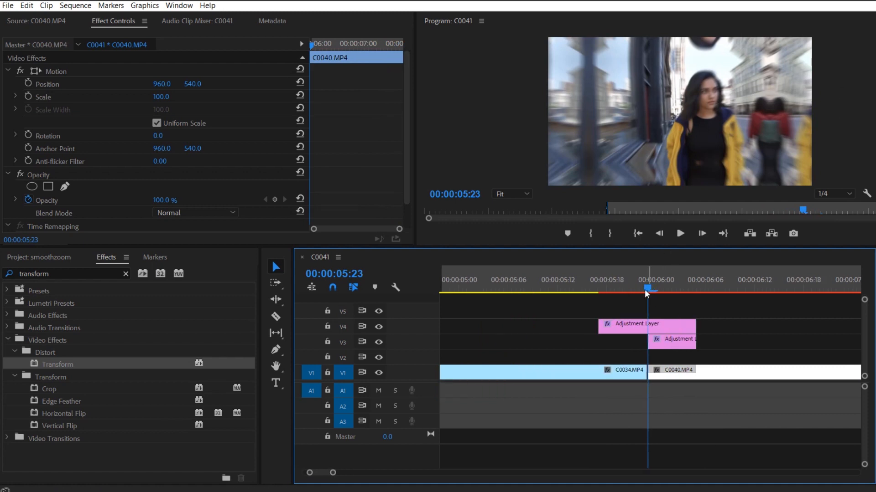
{"action": "left_click", "coordinate": [663, 289]}
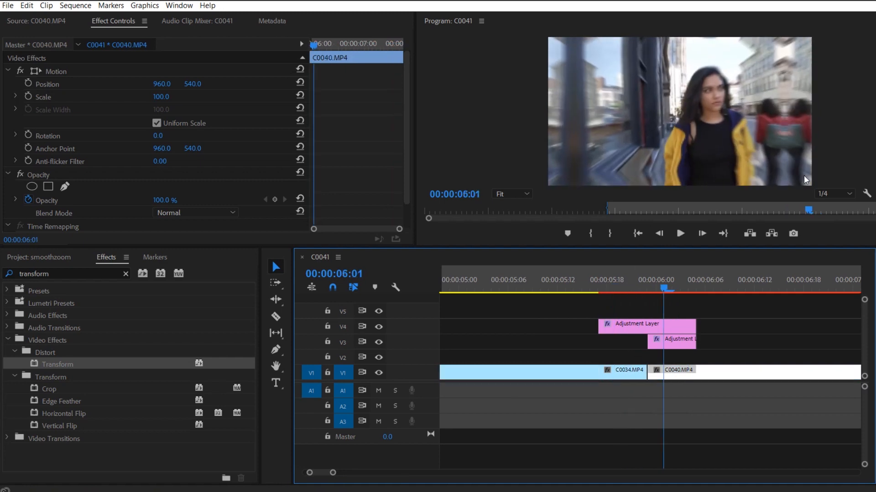
{"action": "left_click", "coordinate": [591, 286]}
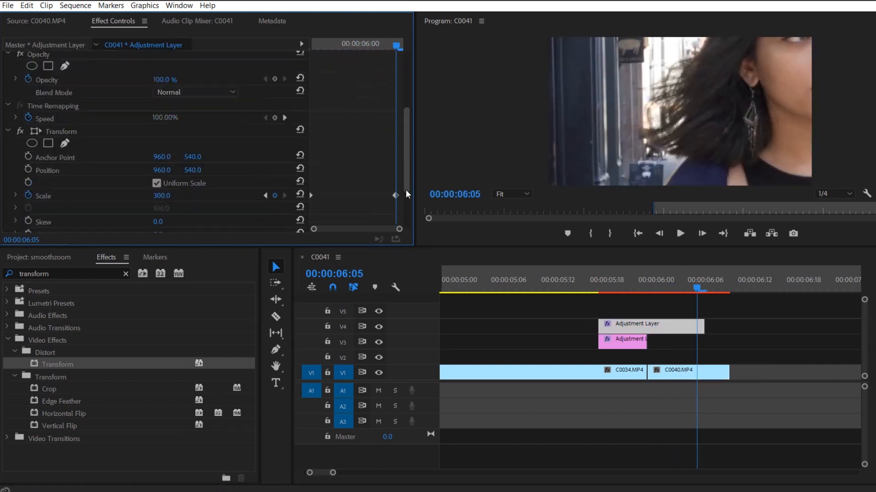
- Keyframe the upper adjustment layer's Transform scale from 100 to 300 across the cut and verify it
{"action": "scroll", "scroll_direction": "down", "scroll_amount": 3}
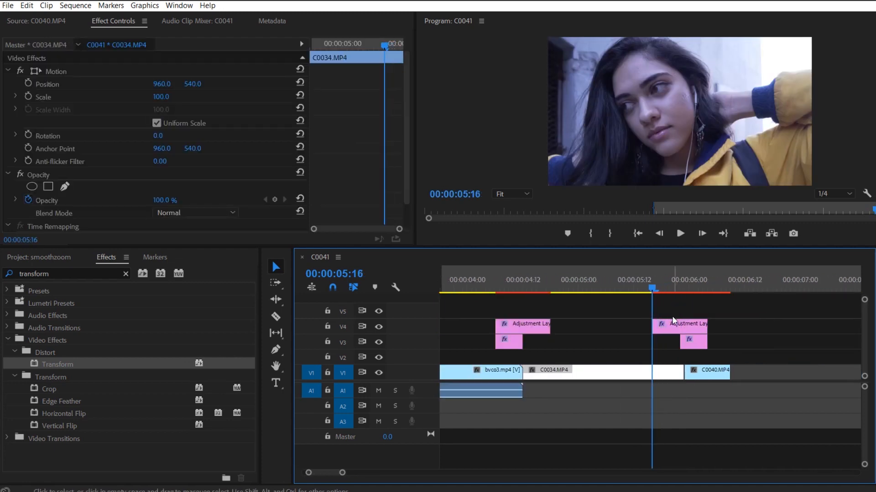
{"action": "left_click", "coordinate": [686, 324]}
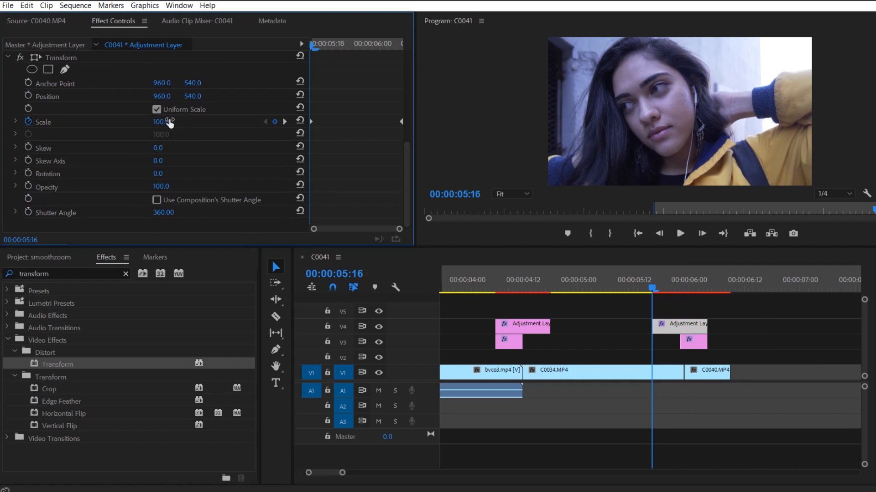
{"action": "left_click", "coordinate": [668, 288]}
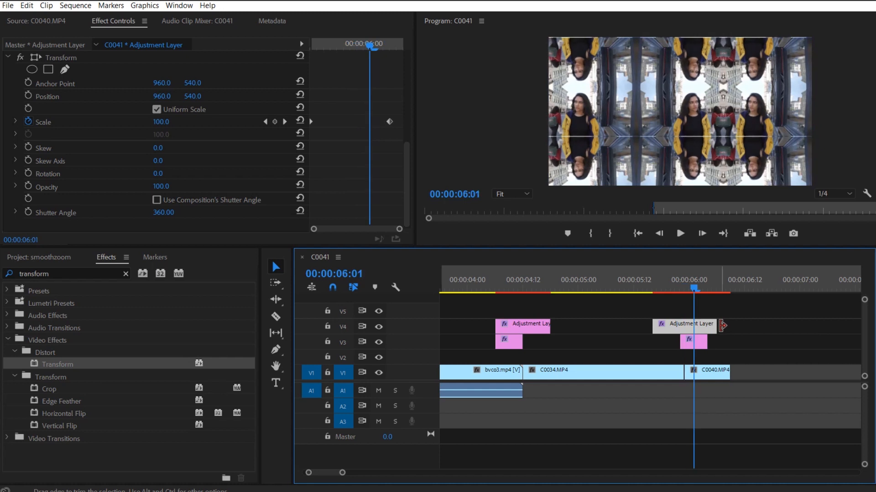
{"action": "left_click", "coordinate": [706, 280]}
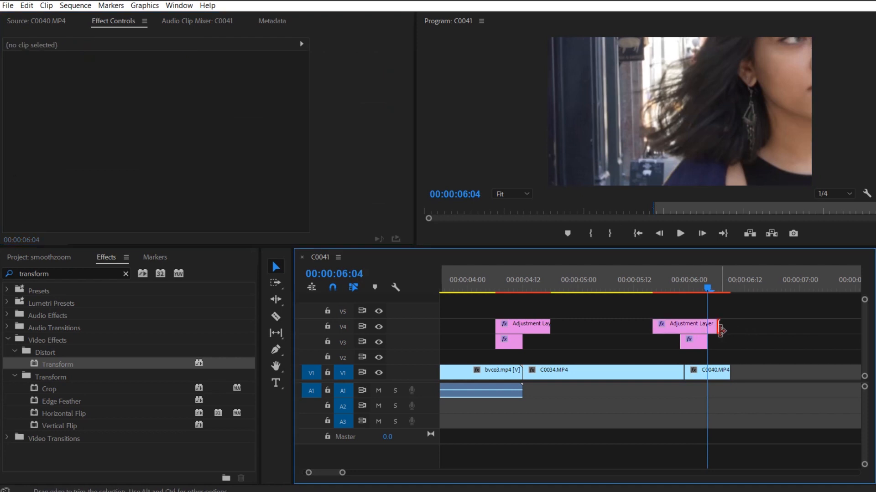
{"action": "left_click", "coordinate": [706, 370]}
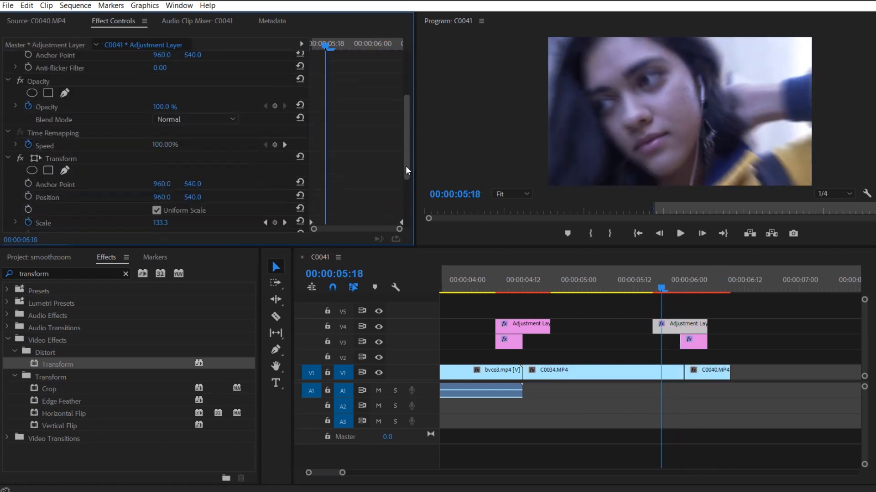
{"action": "left_click", "coordinate": [558, 369]}
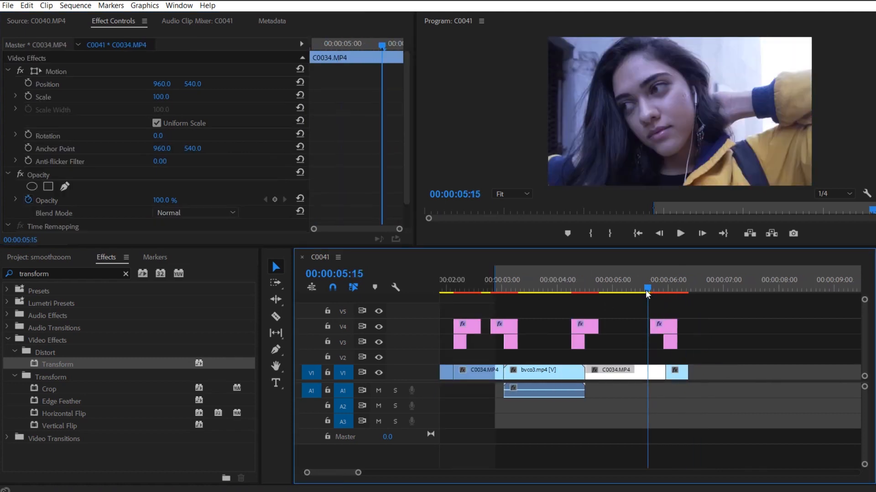
{"action": "left_click", "coordinate": [679, 233]}
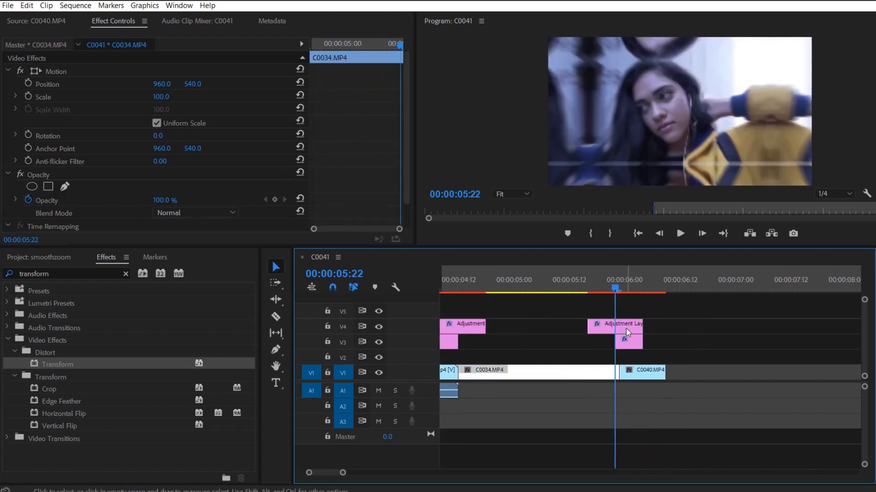
{"action": "left_click", "coordinate": [628, 341]}
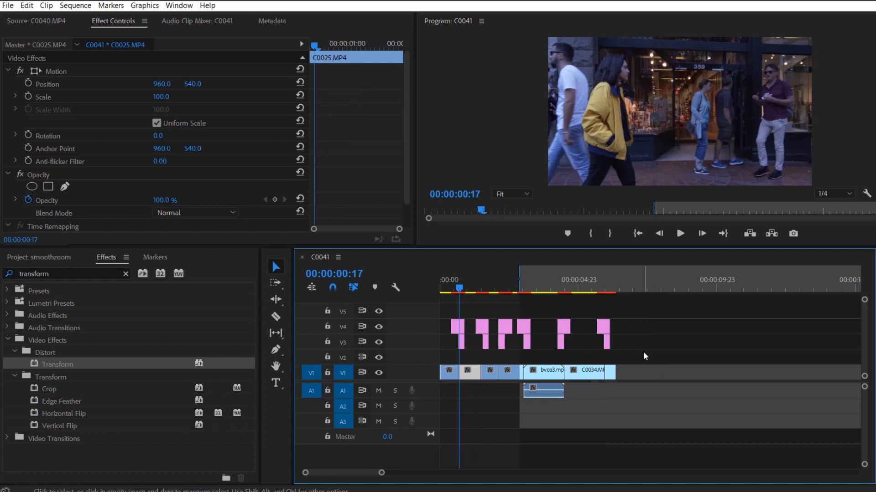
{"action": "left_click", "coordinate": [456, 327]}
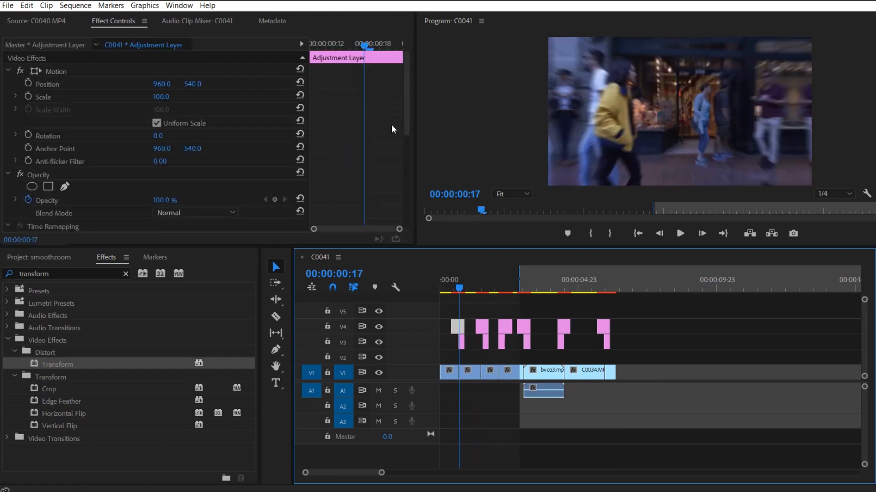
{"action": "scroll", "scroll_direction": "down", "scroll_amount": 3}
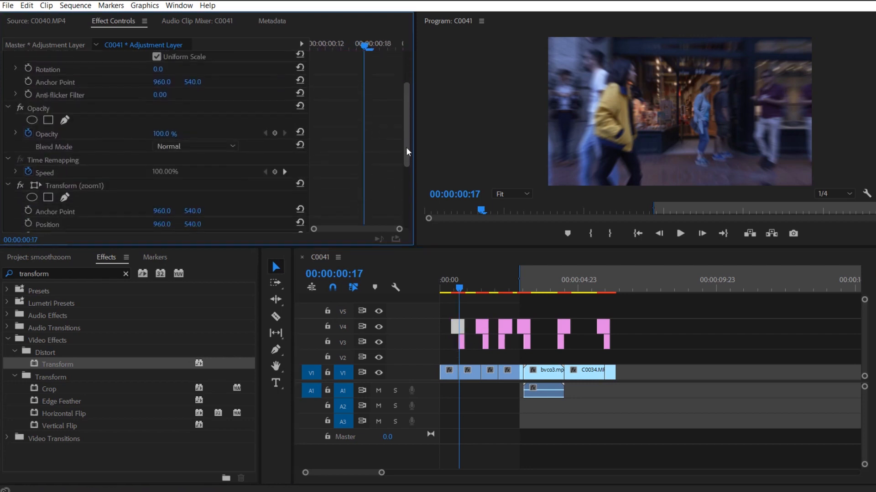
{"action": "scroll", "scroll_direction": "down", "scroll_amount": 3}
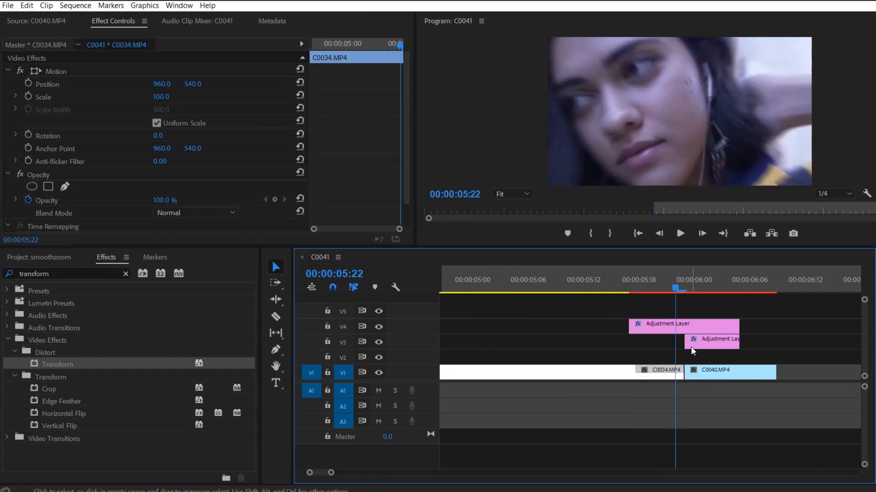
- Set the upper adjustment layer's Transform scale to 200 at the cut and reveal its velocity graph
{"action": "left_click", "coordinate": [679, 233]}
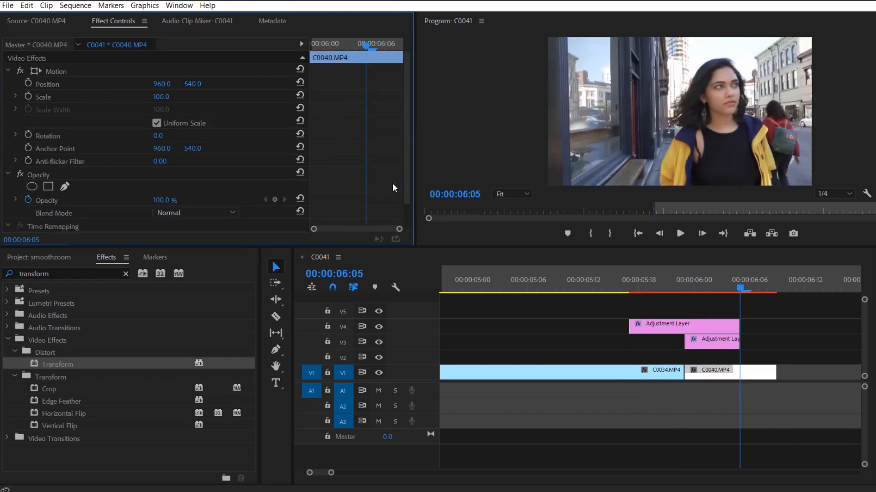
{"action": "left_click", "coordinate": [602, 287]}
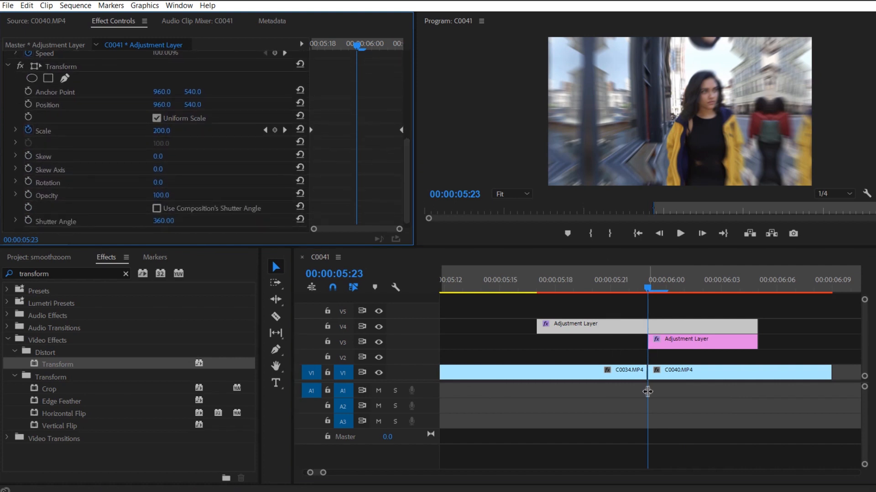
{"action": "mouse_move", "coordinate": [609, 295]}
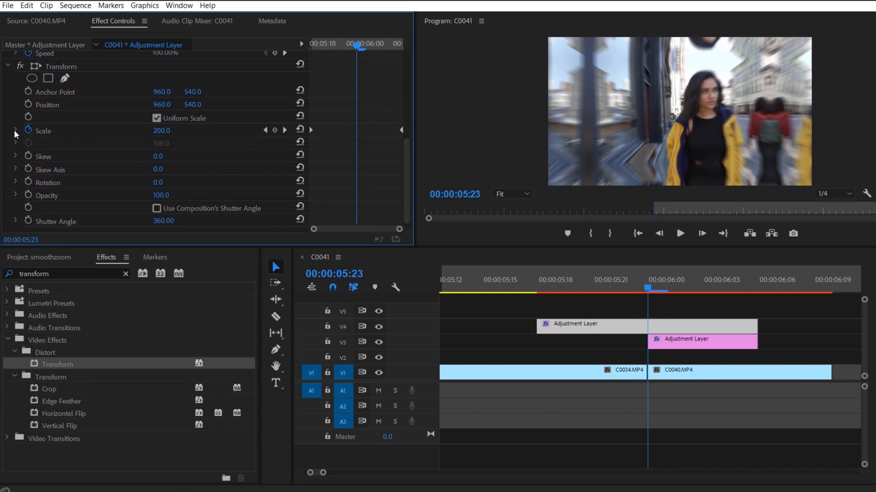
{"action": "left_click", "coordinate": [15, 130]}
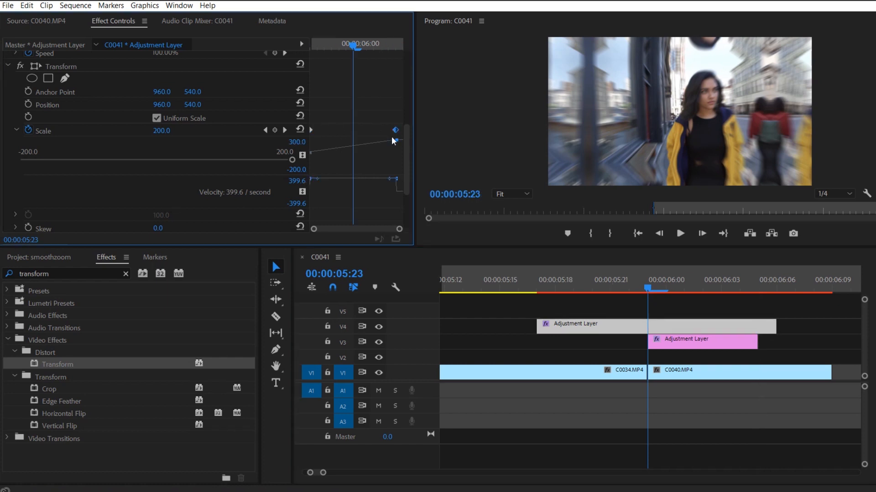
{"action": "mouse_move", "coordinate": [315, 182]}
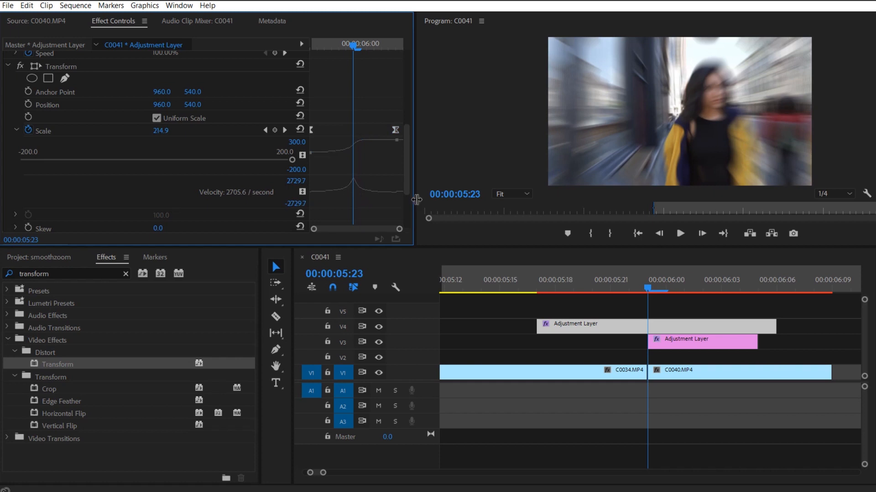
{"action": "mouse_move", "coordinate": [402, 207]}
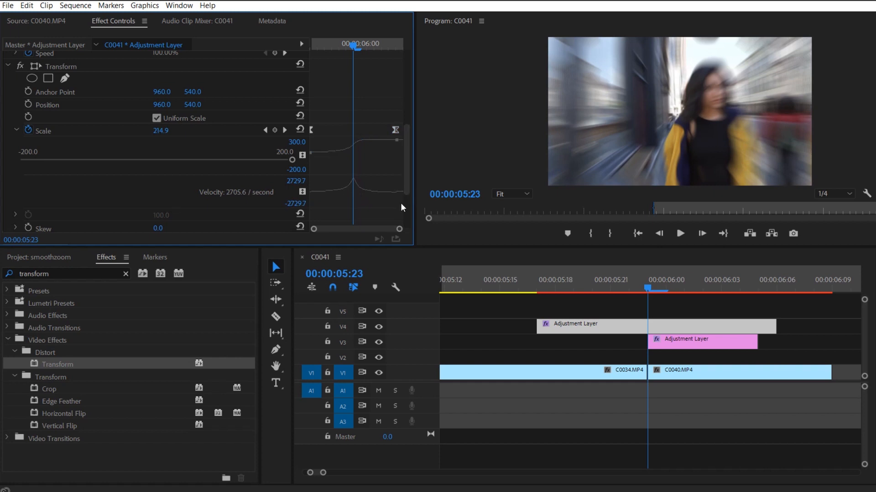
- Ease the scale keyframes so the zoom accelerates into the cut, peaking at 2705.6 per second
{"action": "left_click", "coordinate": [555, 287]}
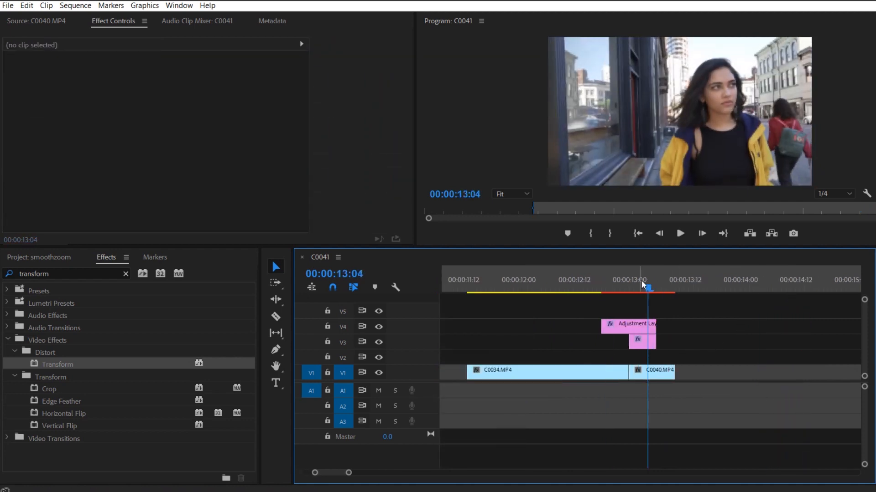
- Ease the lower adjustment layer's scale back to 100 at the 15-second cut for the zoom-out
{"action": "left_click", "coordinate": [629, 323]}
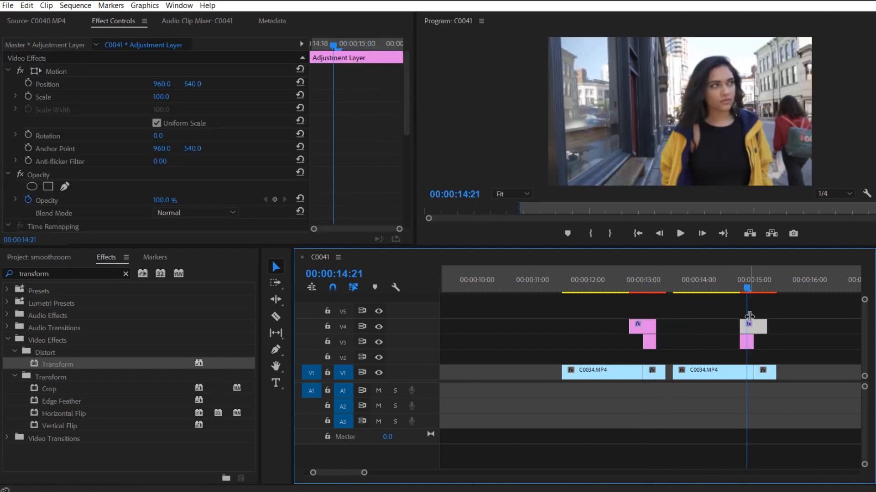
{"action": "left_click", "coordinate": [739, 280]}
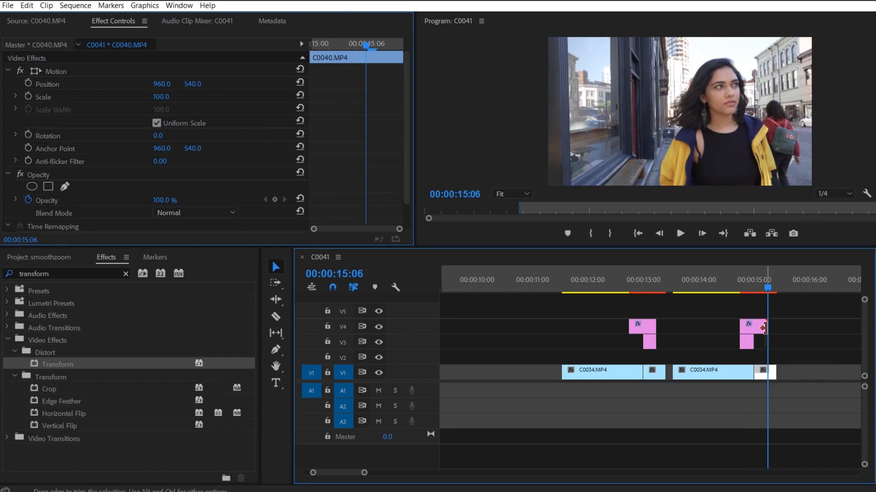
{"action": "left_click", "coordinate": [757, 327]}
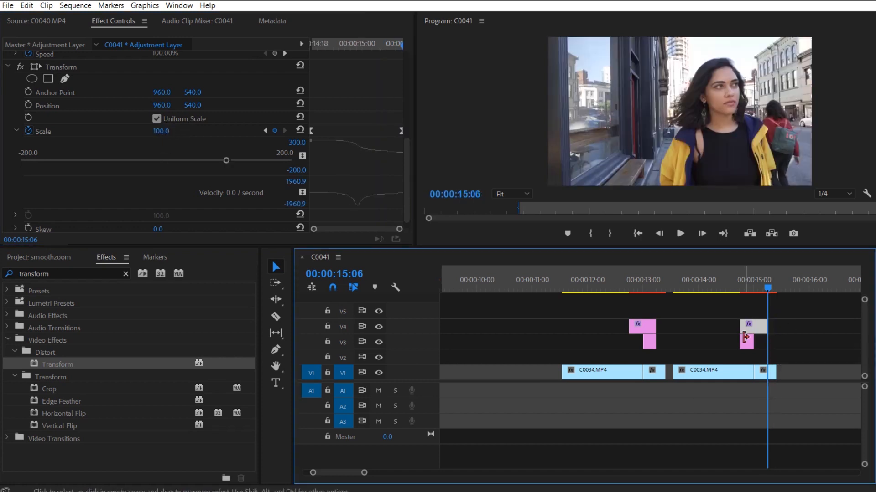
{"action": "left_click", "coordinate": [712, 370]}
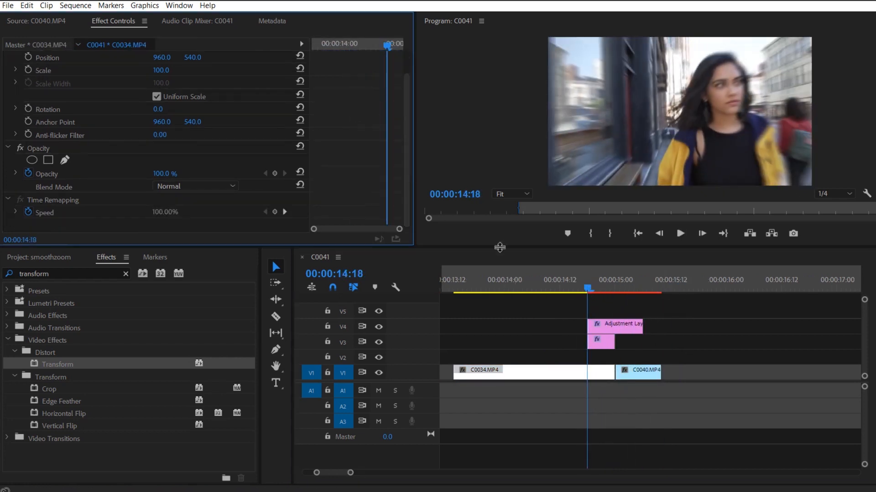
{"action": "left_click", "coordinate": [614, 324]}
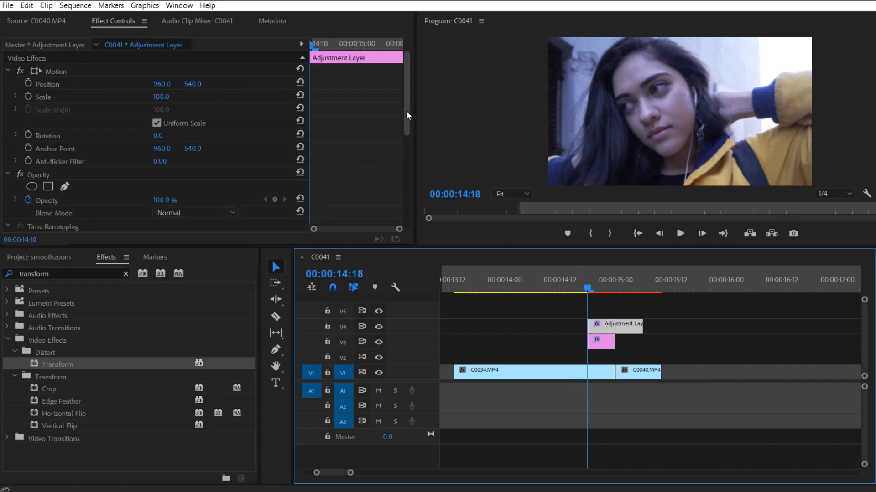